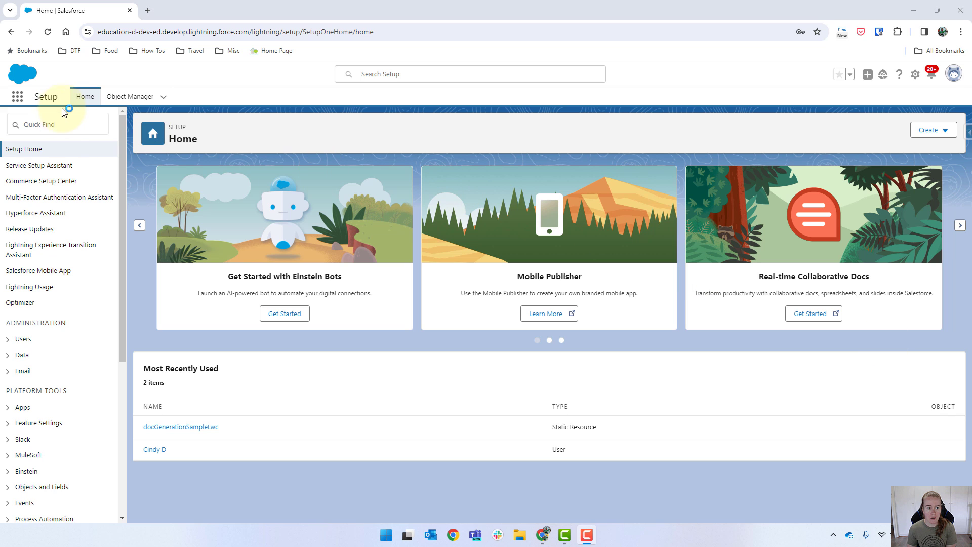
Step: Find Static Resources via Quick Find 'stat', filter by D, and open docGenerationSampleLwc
type("stat")
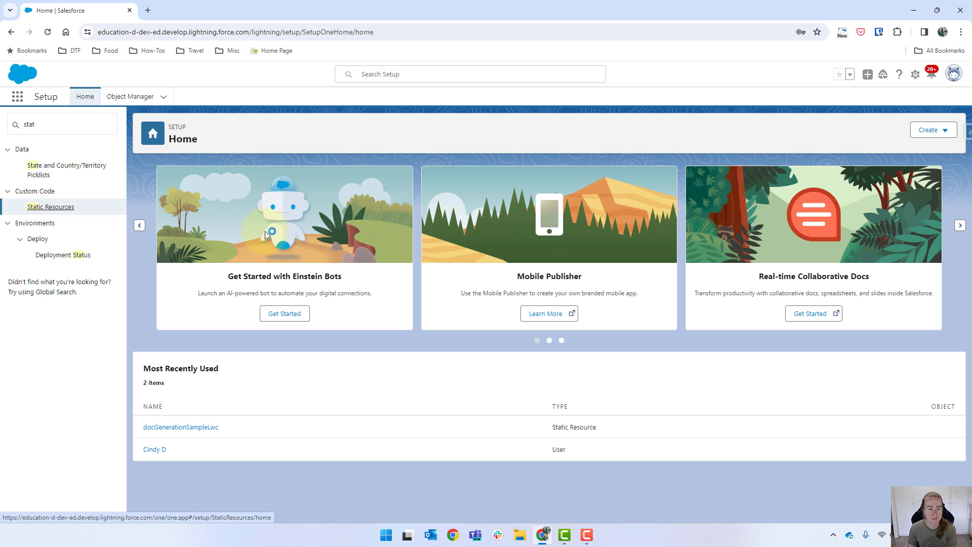
left_click(50, 207)
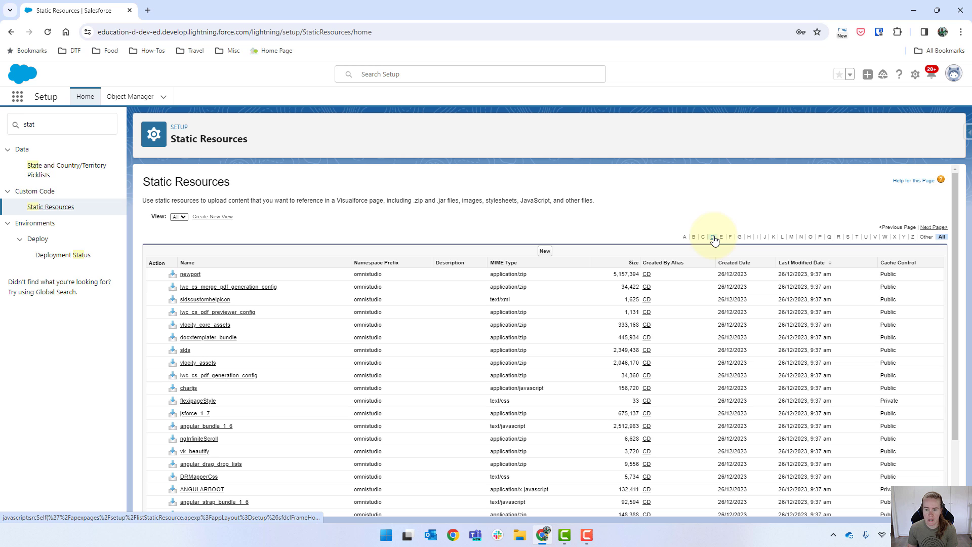
left_click(712, 236)
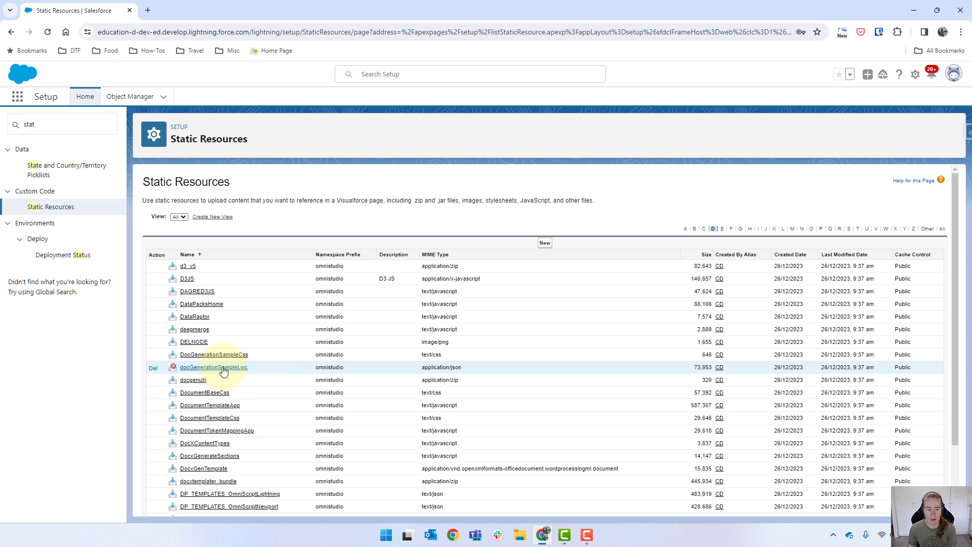
left_click(213, 367)
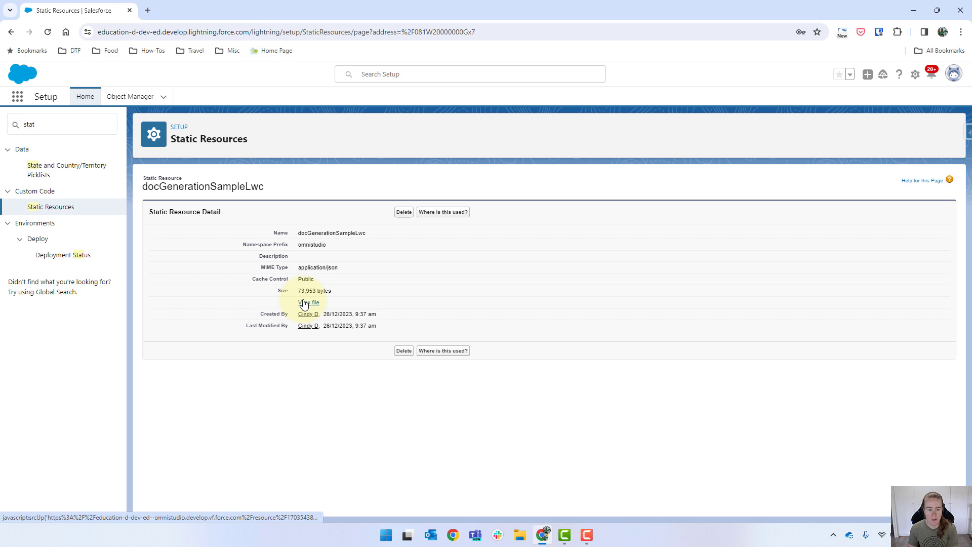
Step: Save the resource's JSON file to Downloads as omnistudio__docGenerationSampleLwc
left_click(306, 302)
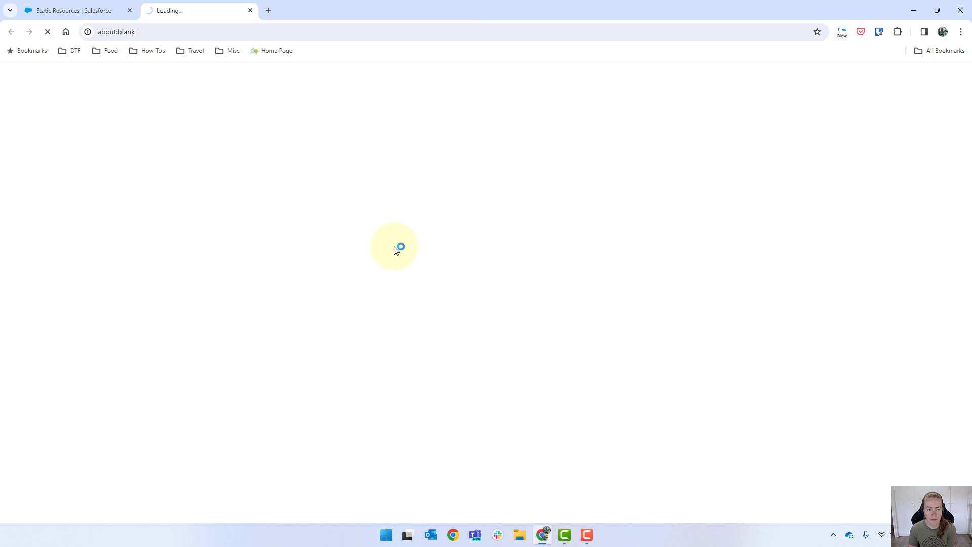
right_click(395, 251)
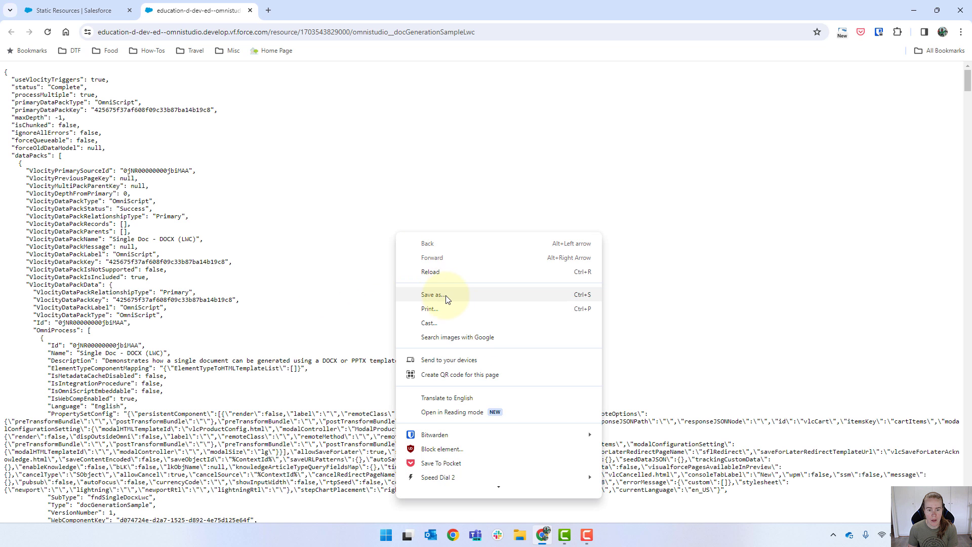
left_click(446, 299)
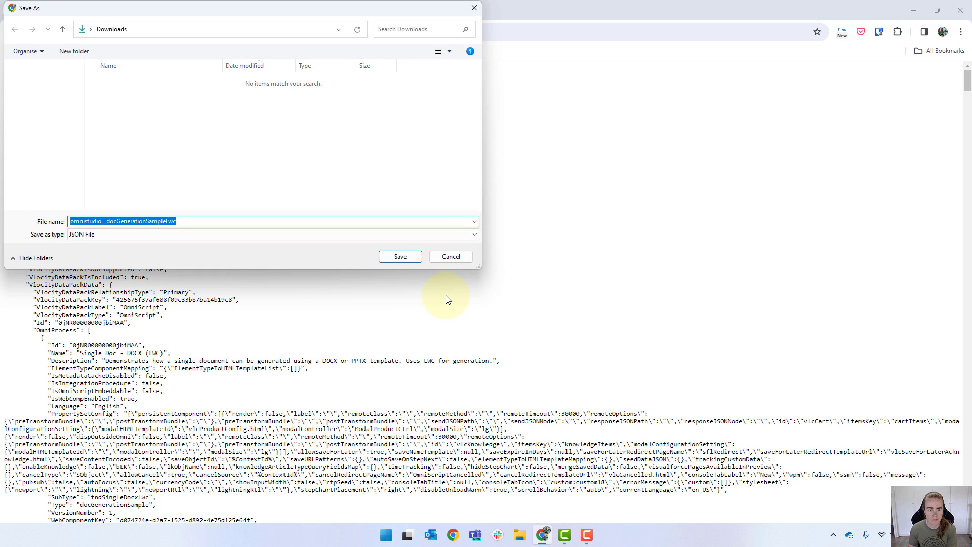
left_click(400, 257)
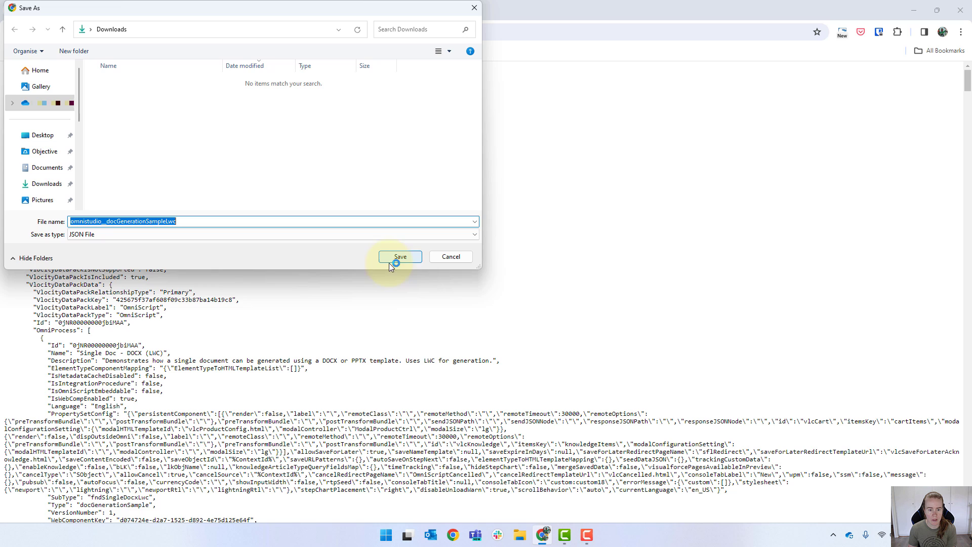
left_click(400, 256)
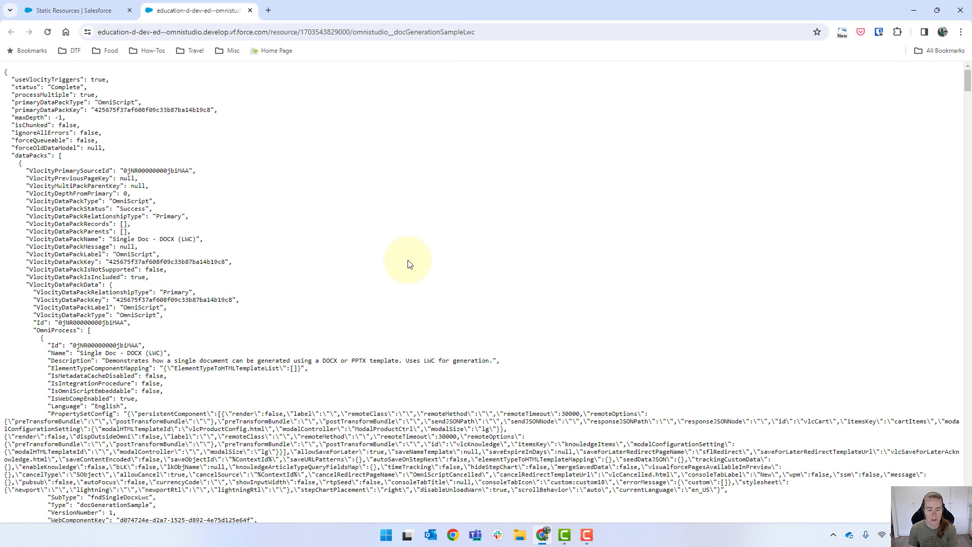
left_click(66, 10)
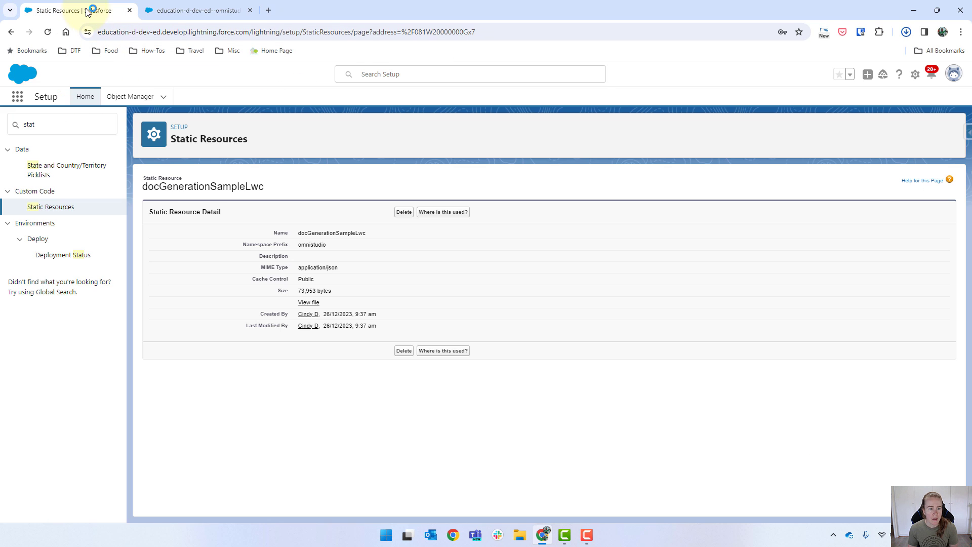
Step: Switch to the OmniStudio app, go to OmniScripts, and start an import
left_click(17, 97)
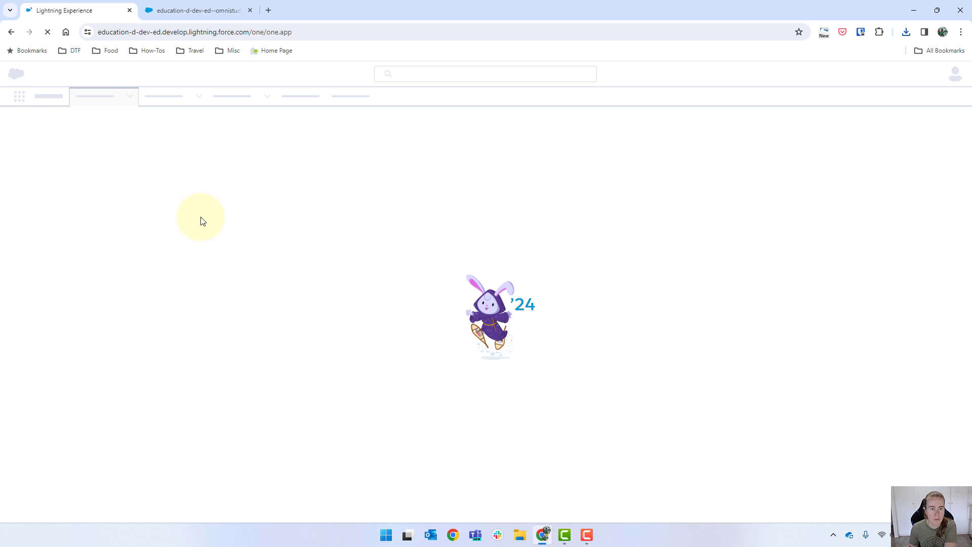
left_click(147, 96)
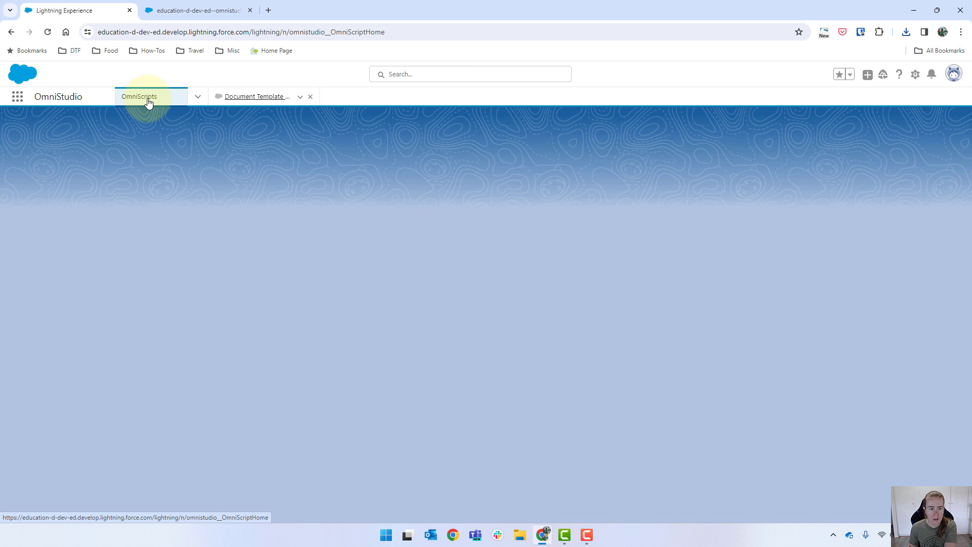
left_click(146, 96)
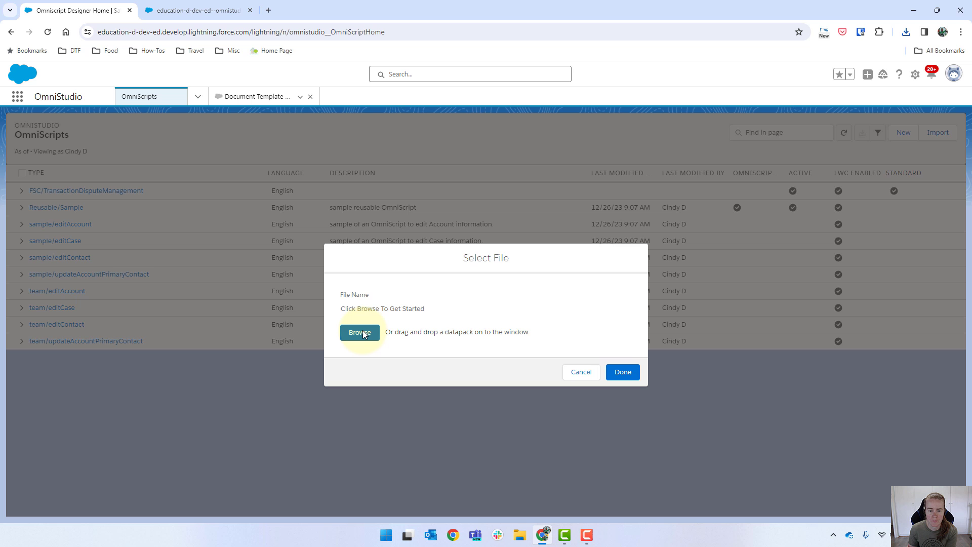
Step: Import the downloaded datapack's OmniScript and DataRaptor, choosing Activate Later
left_click(360, 332)
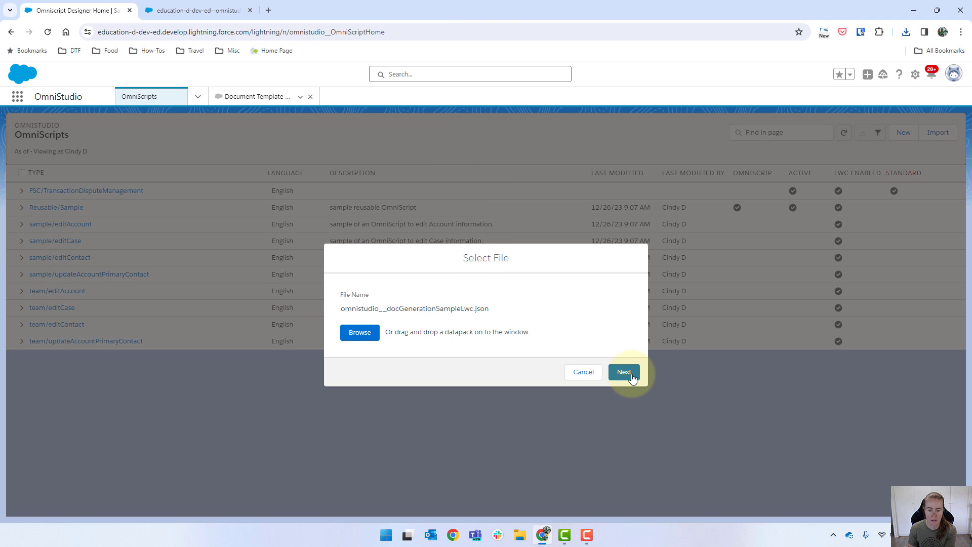
left_click(623, 372)
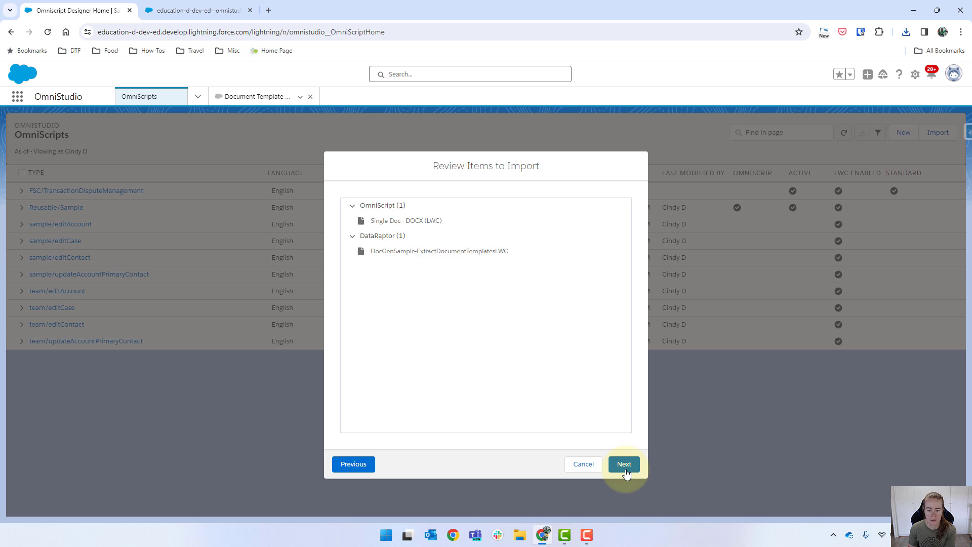
left_click(624, 464)
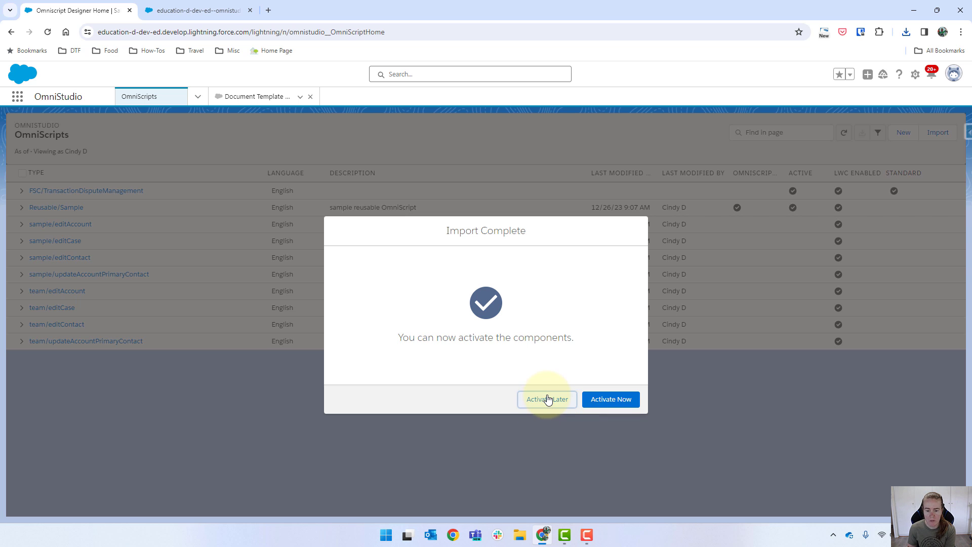
left_click(547, 399)
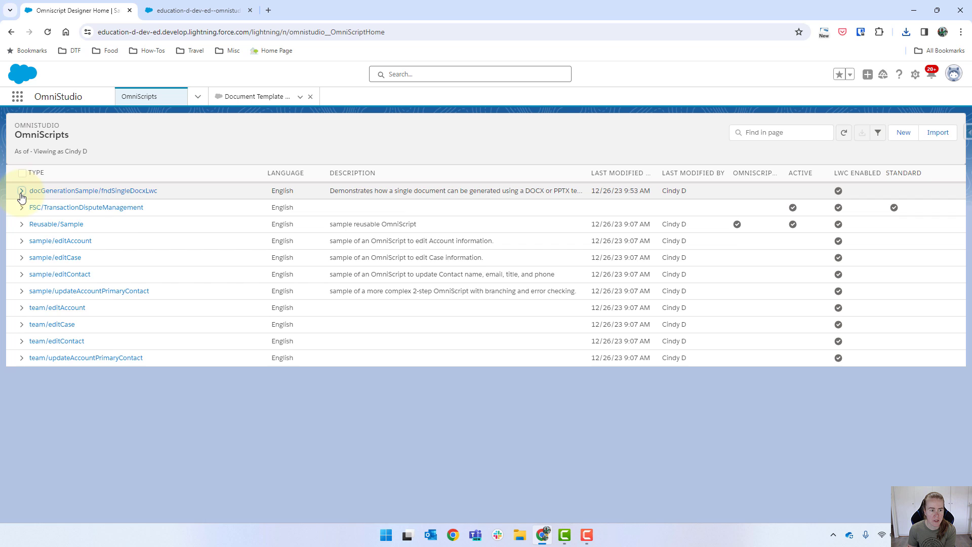
Step: Open Version 1 of docGenerationSample/fndSingleDocxLwc and activate it
left_click(21, 191)
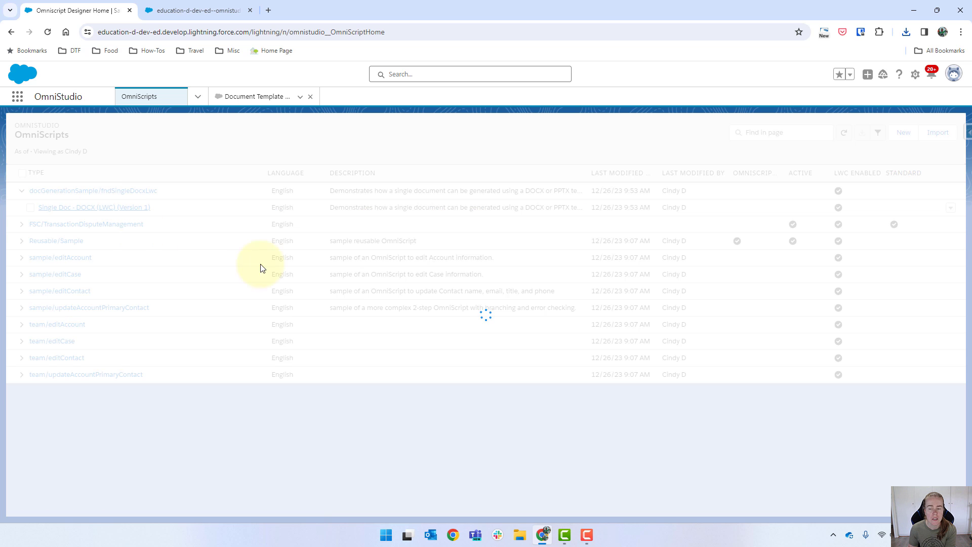
mouse_move(517, 268)
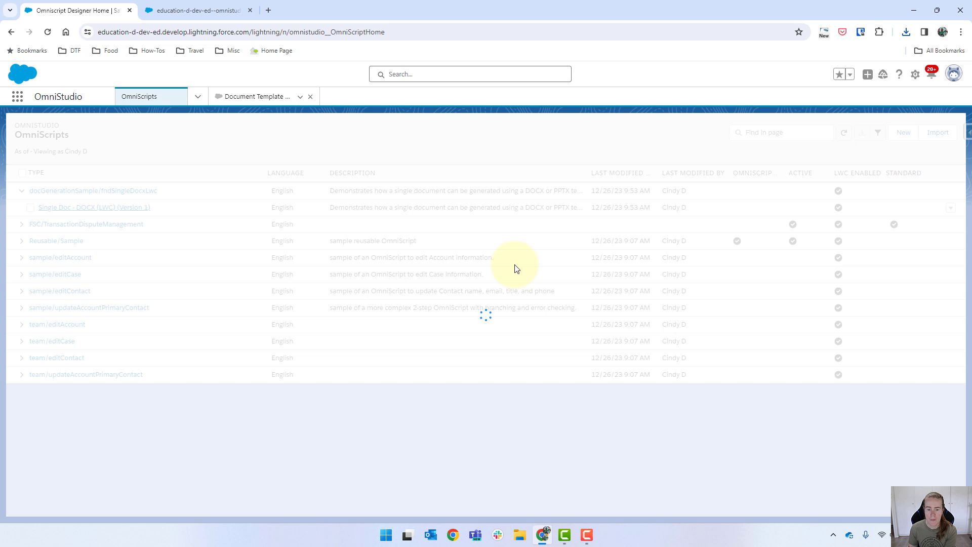
left_click(74, 208)
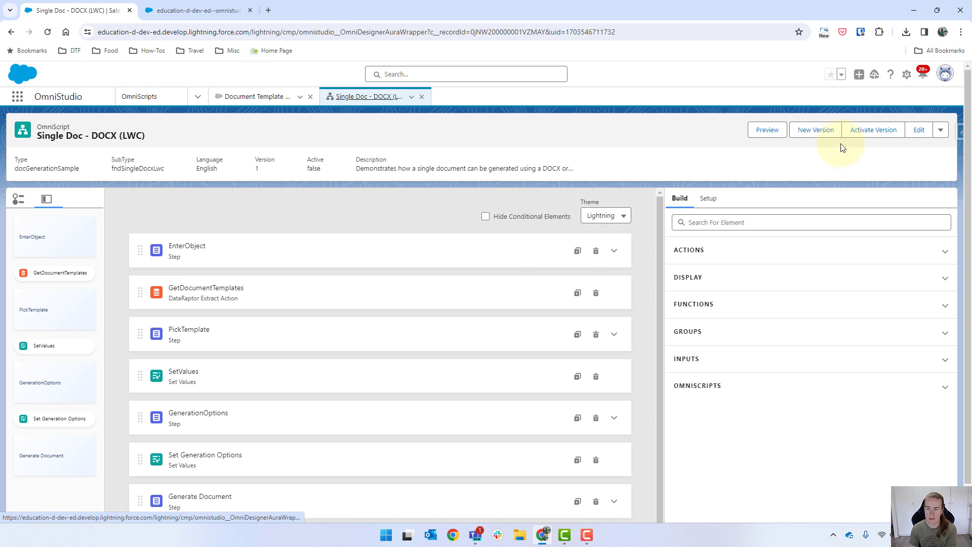
left_click(874, 130)
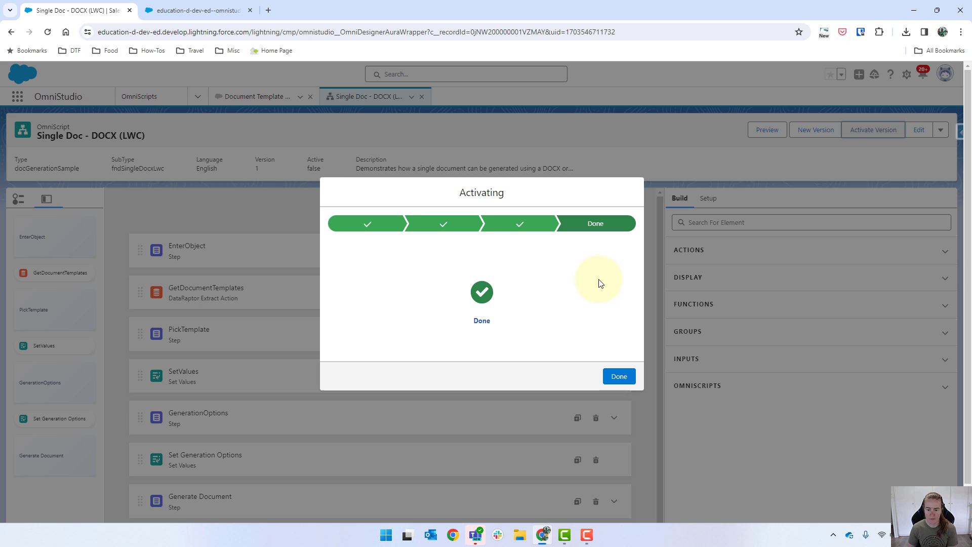
mouse_move(619, 376)
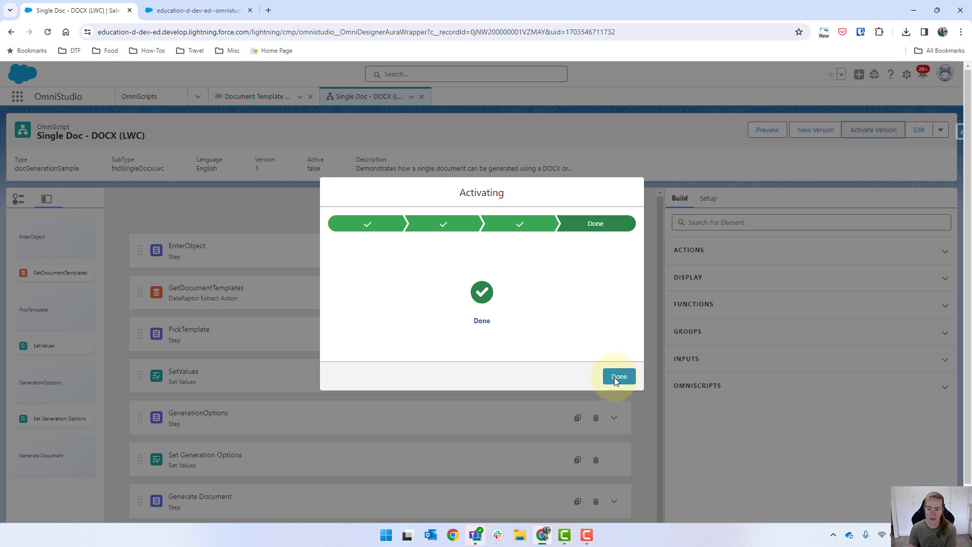
Step: Dismiss the activation dialog and preview Single Doc - DOCX (LWC)
left_click(619, 376)
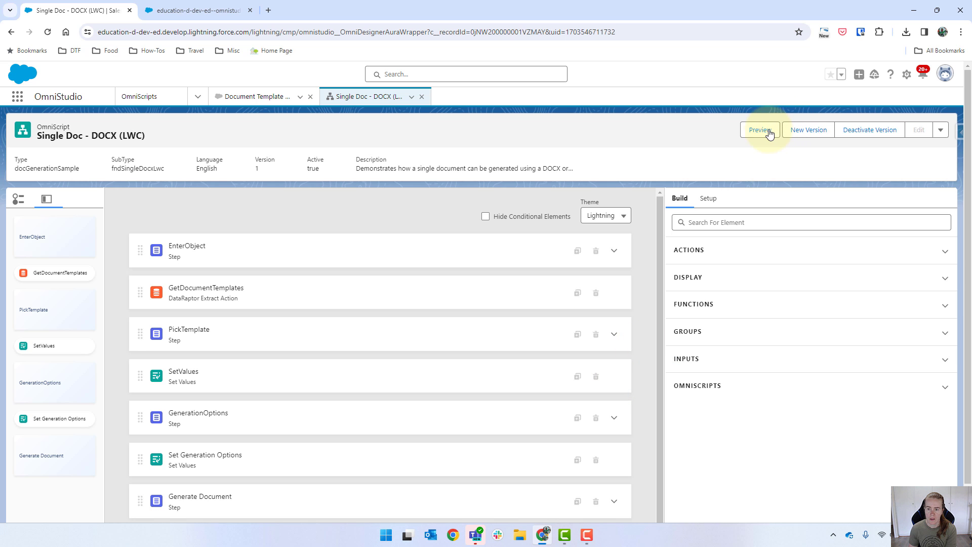
left_click(761, 129)
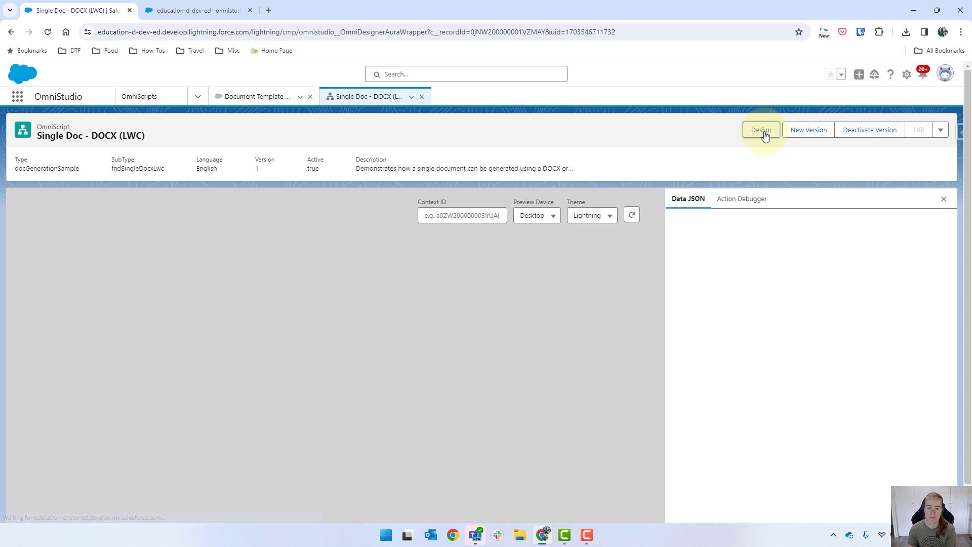
left_click(761, 130)
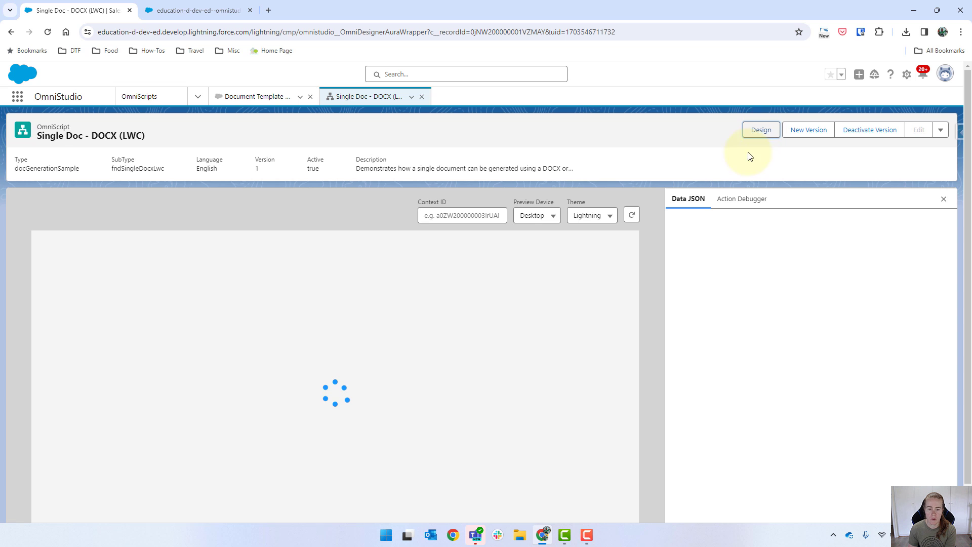